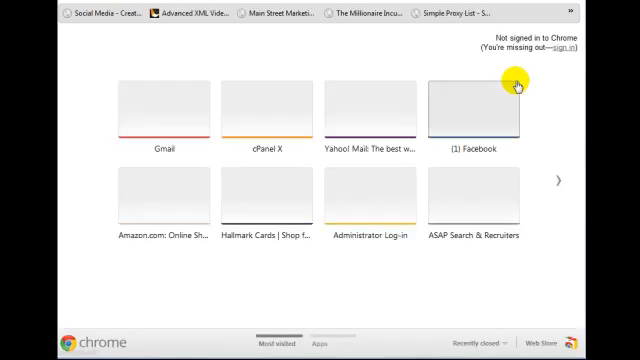
Step: Log in to cPanel with the hosting account's username and password
left_click(478, 104)
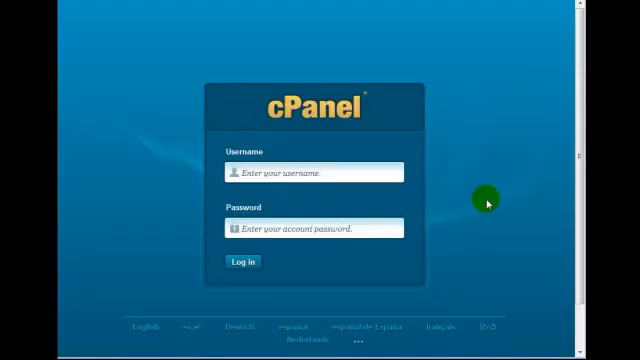
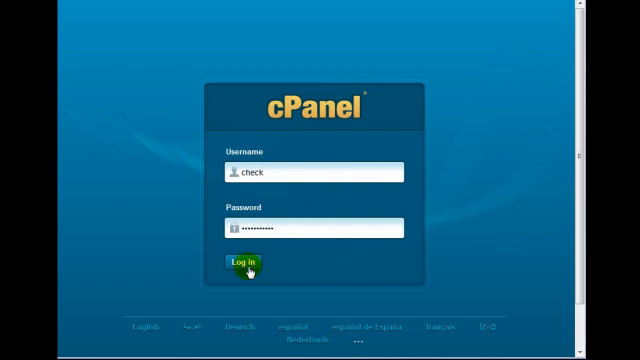
left_click(236, 264)
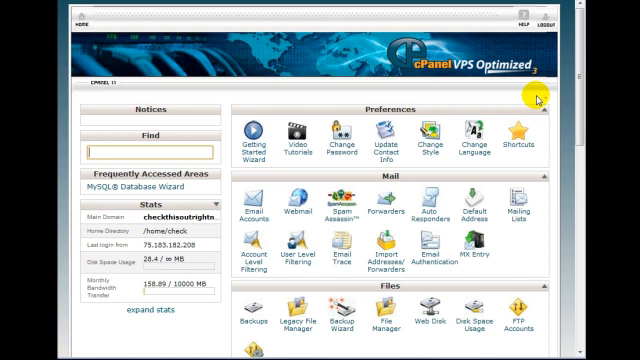
mouse_move(562, 96)
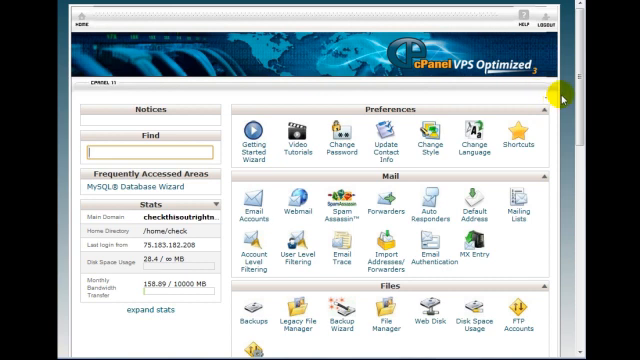
Step: Scroll the cPanel home page down to the Software/Services section with Fantastico
scroll("down", 3)
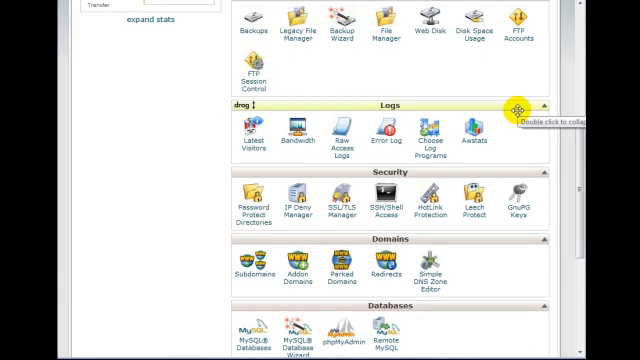
scroll("down", 3)
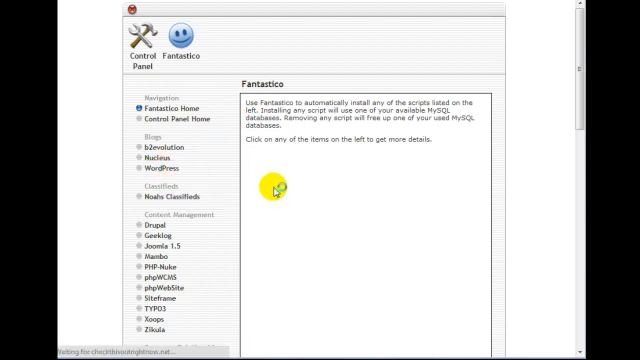
Step: Choose WordPress under Blogs and begin a new installation on the domain
left_click(160, 168)
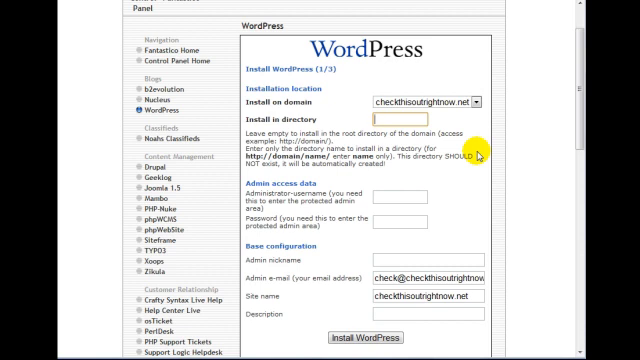
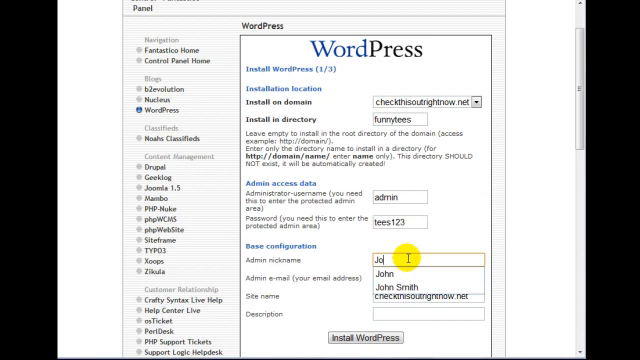
Step: Set the install directory to funnytees with admin username, password and the suggested nickname
left_click(410, 280)
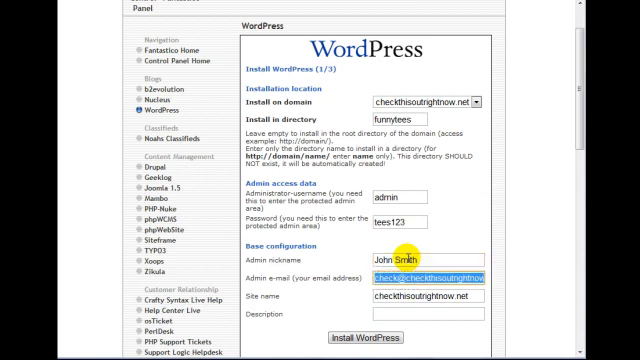
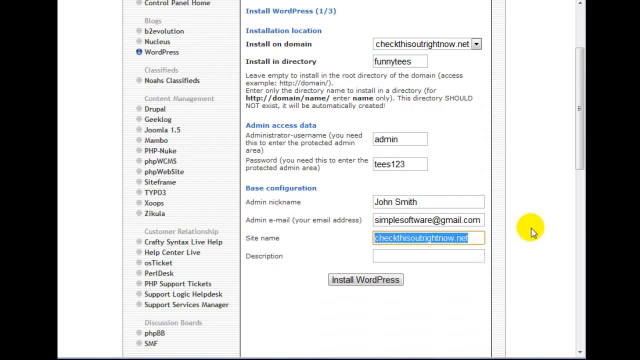
type("Check The")
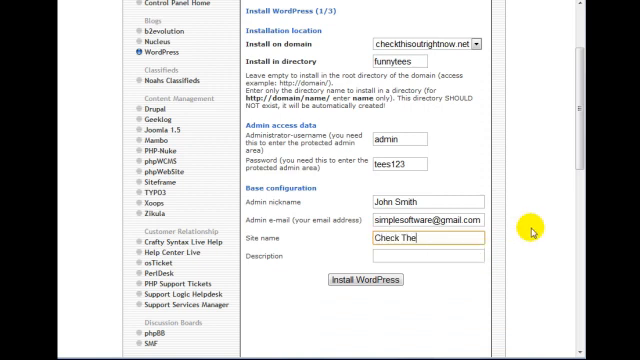
type("F")
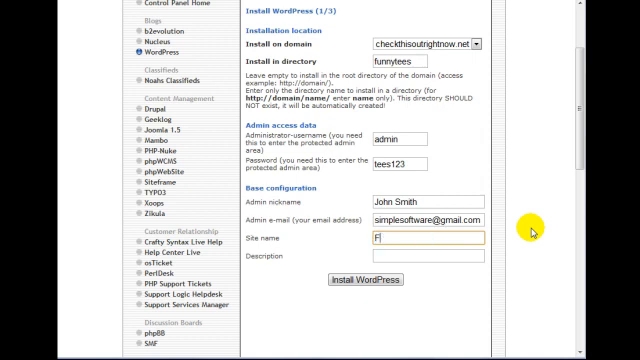
type("unny TS")
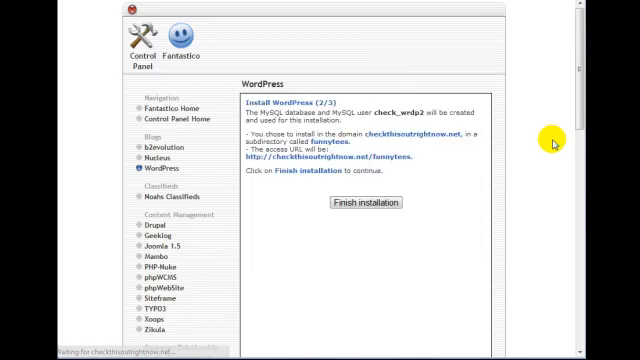
mouse_move(388, 206)
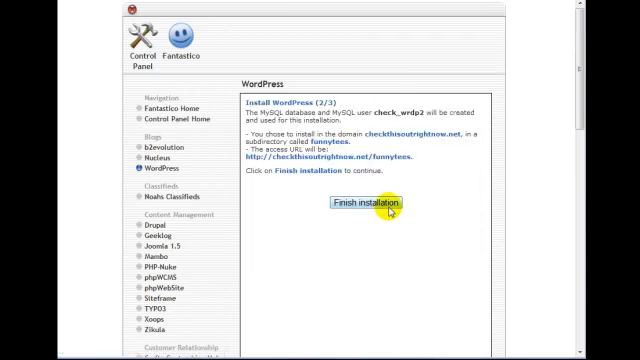
Step: Finish the WordPress installation and review the admin URL and login credentials
left_click(368, 202)
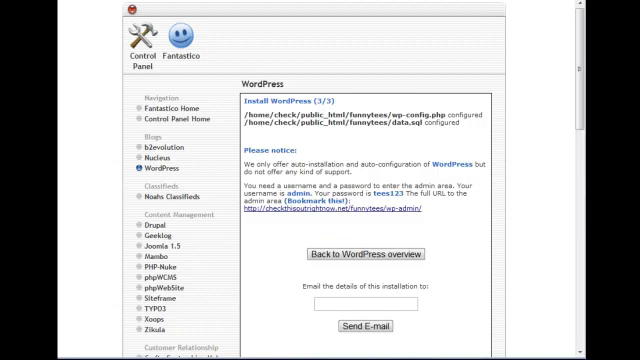
scroll("down", 3)
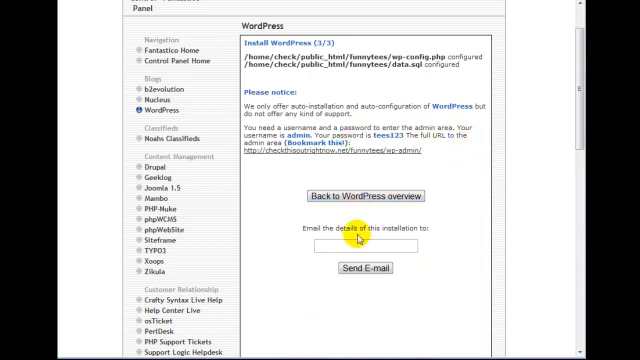
type("s")
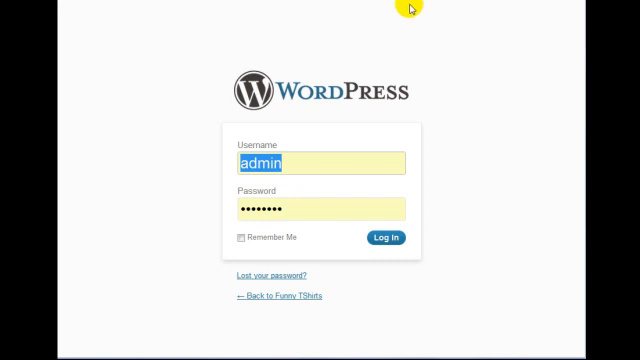
mouse_move(338, 166)
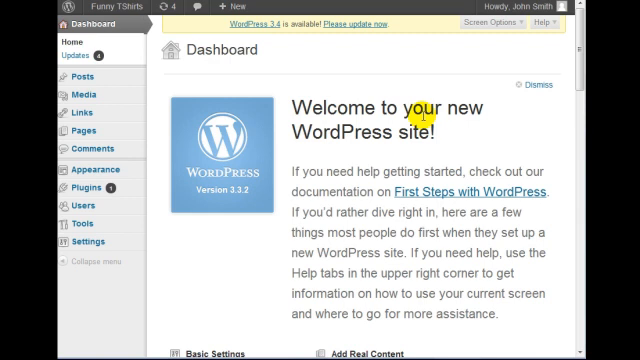
mouse_move(240, 24)
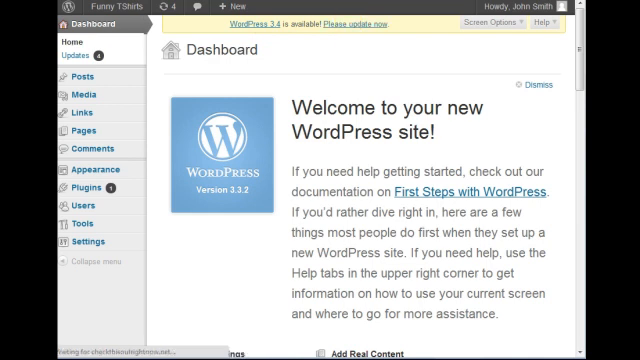
Step: Start the WordPress upgrade with hostname localhost and the FTP username and password
left_click(72, 56)
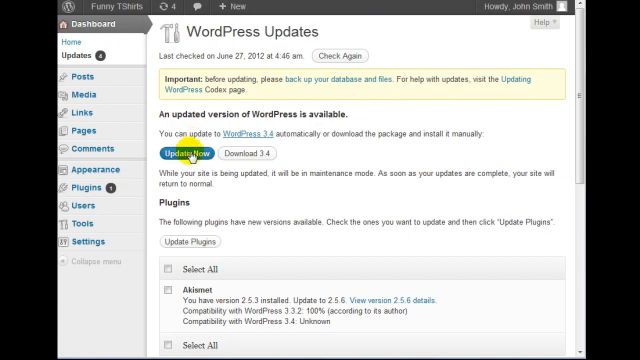
left_click(192, 152)
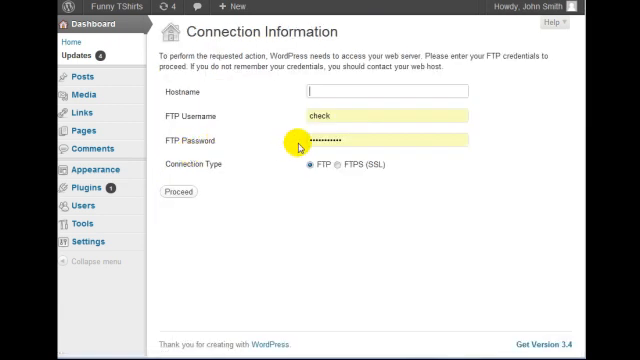
type("localhost")
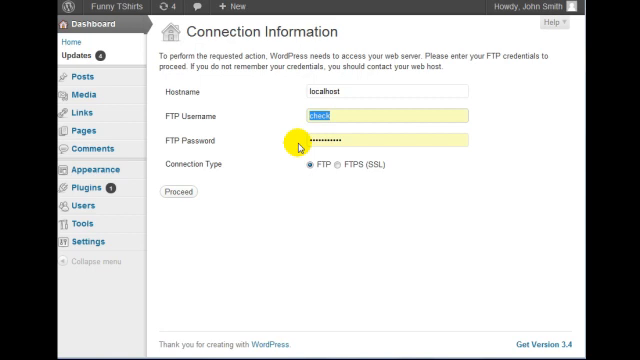
left_click(176, 192)
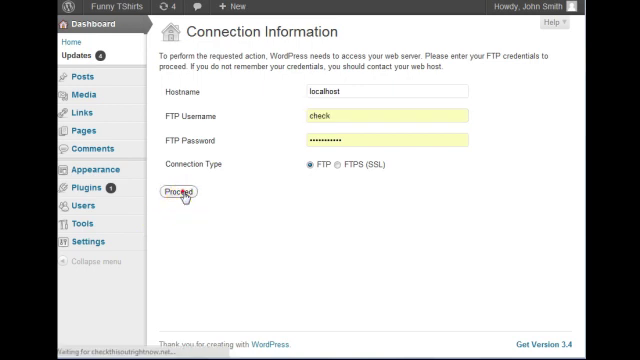
left_click(176, 192)
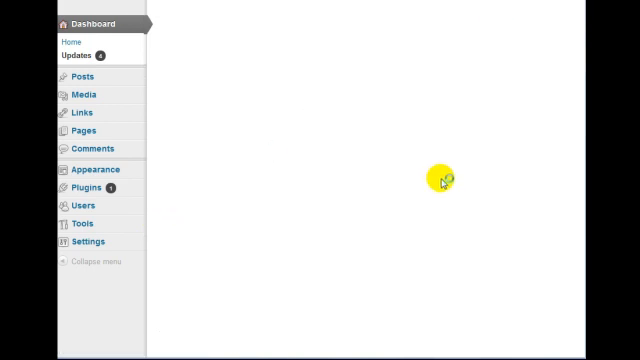